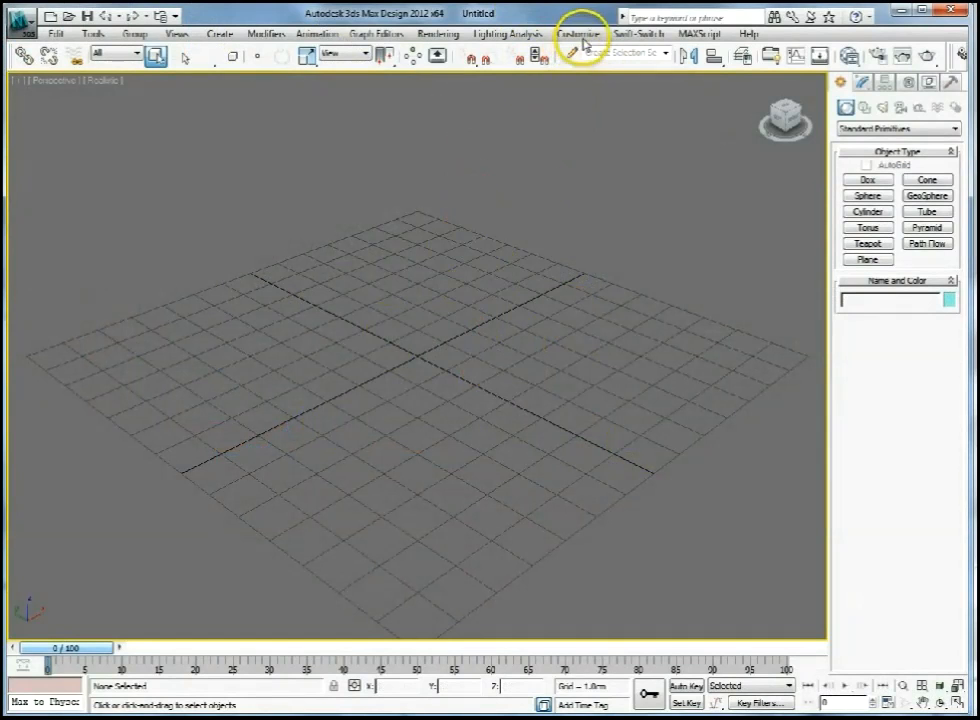
- Open Units Setup from the Customize menu and bring up System Unit Setup
left_click(586, 32)
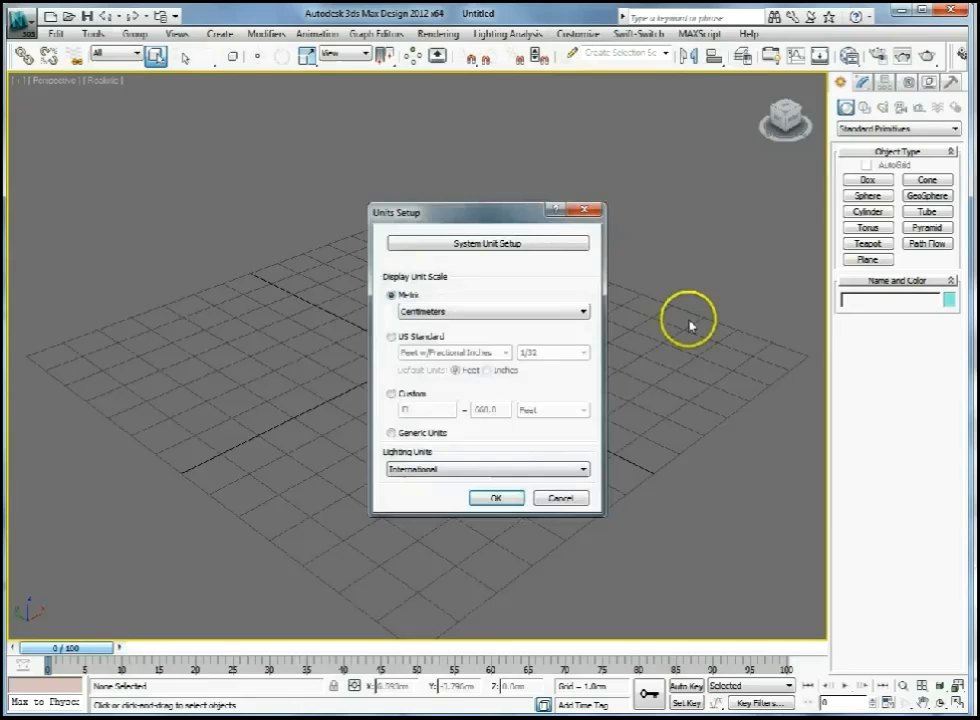
left_click(488, 243)
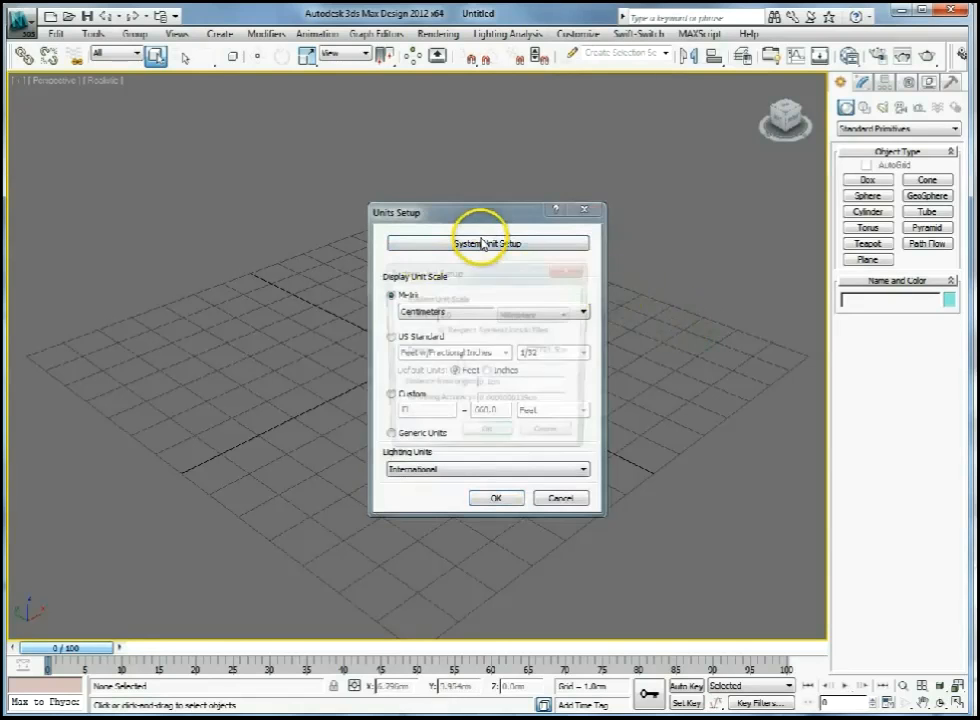
- Set the system unit scale to 1 unit = 1.0 millimeters and confirm both dialogs
left_click(487, 243)
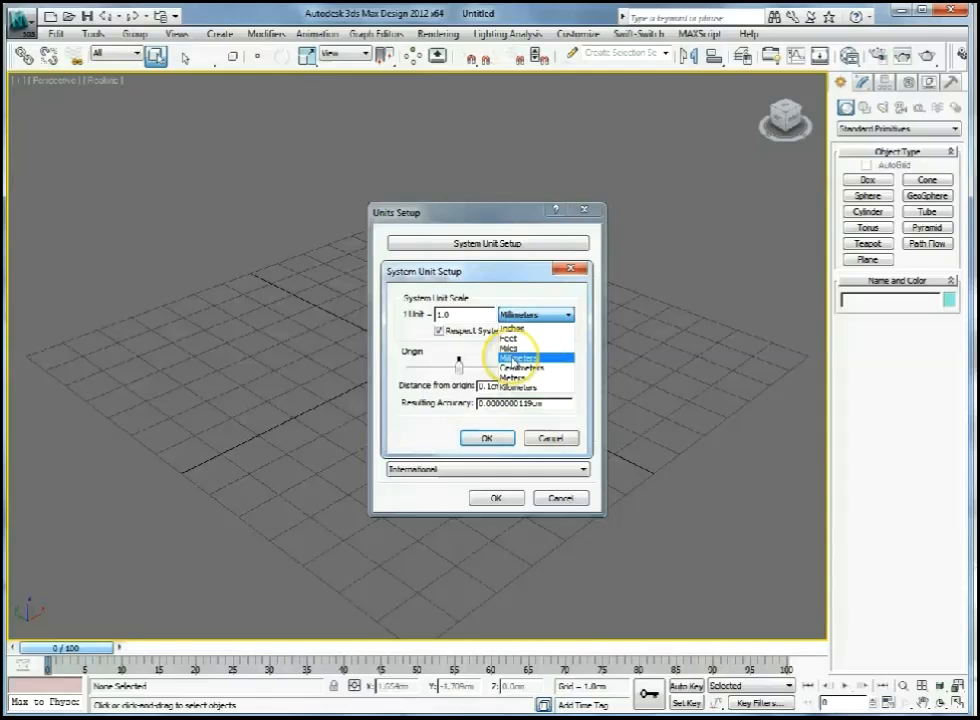
left_click(487, 438)
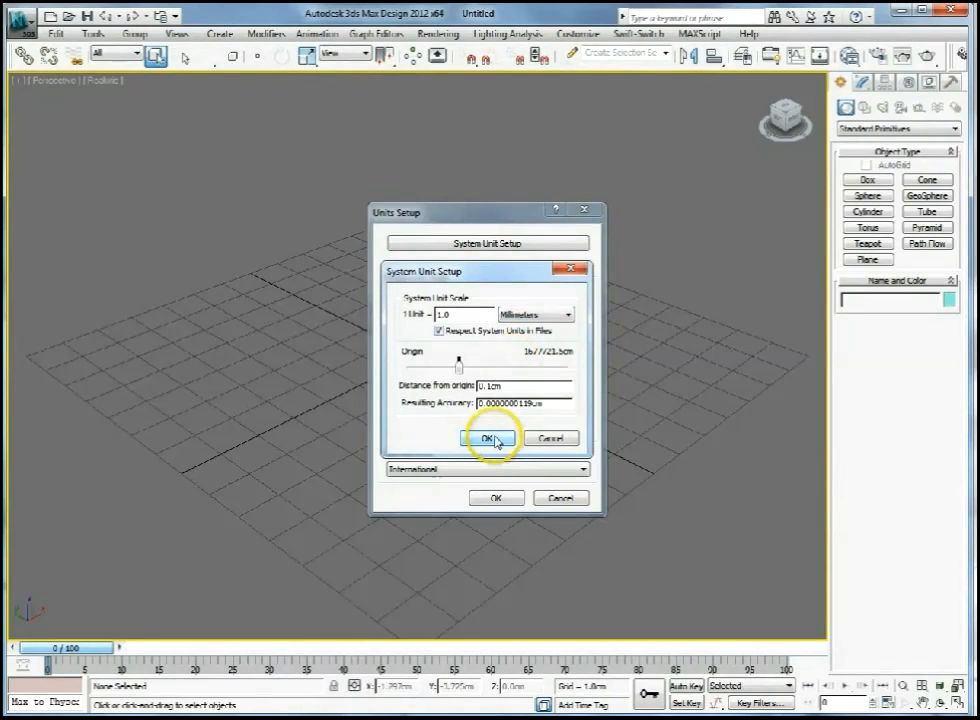
left_click(486, 438)
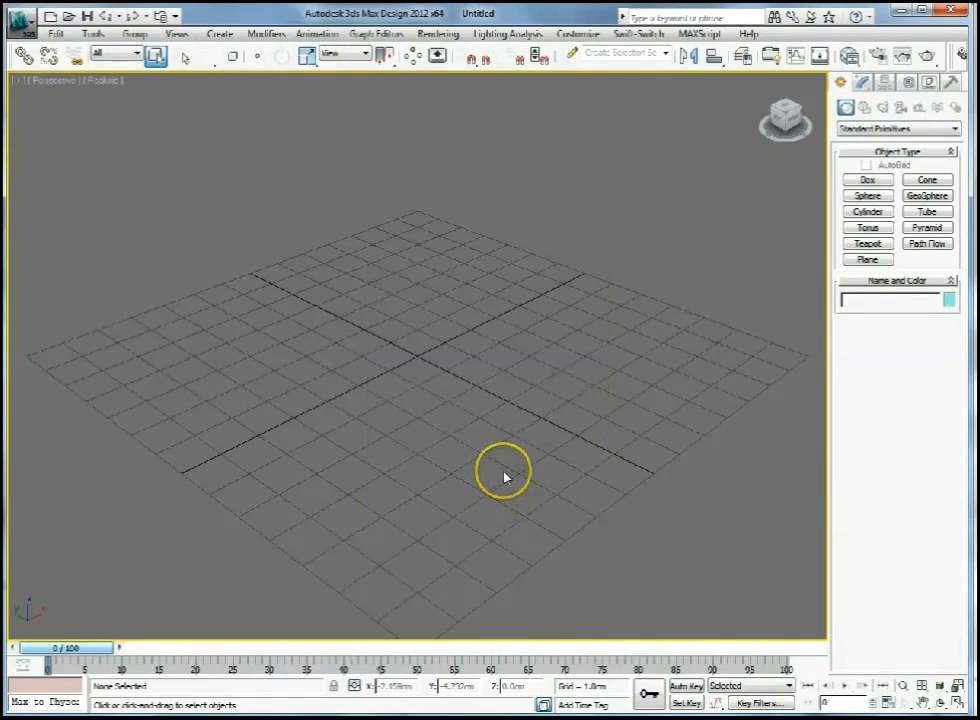
mouse_move(502, 460)
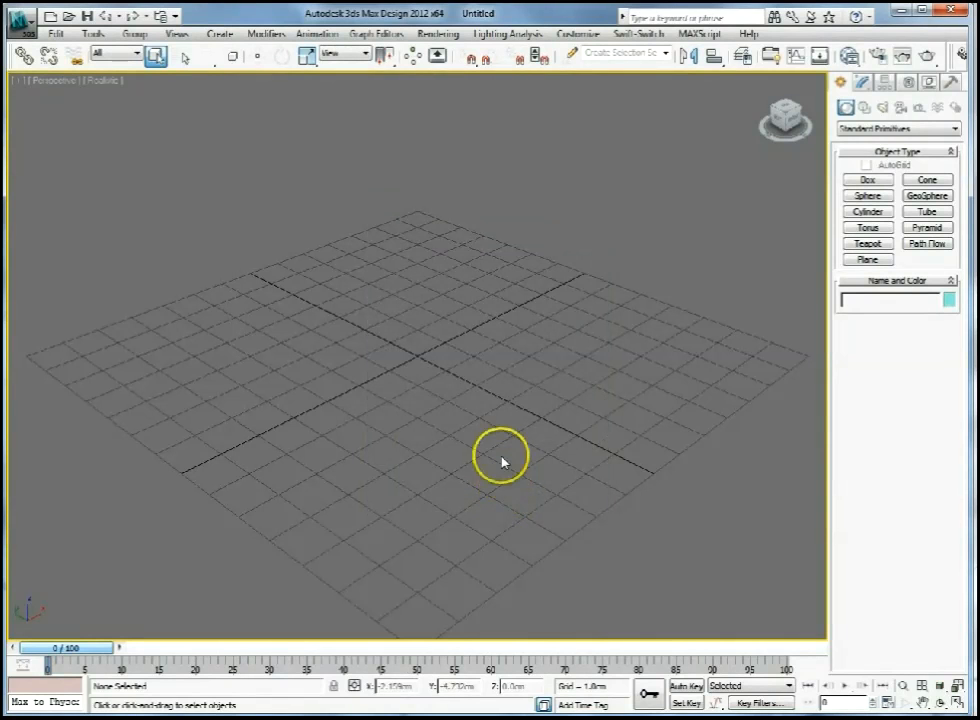
mouse_move(503, 475)
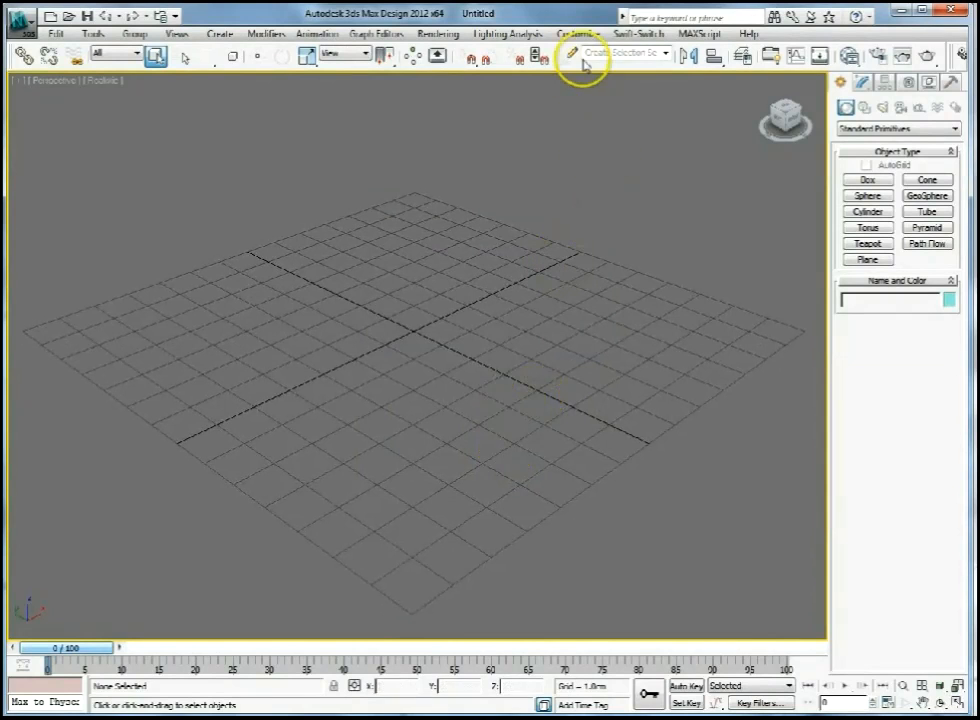
- Choose Customize > Preferences to open the Preference Settings dialog
left_click(571, 33)
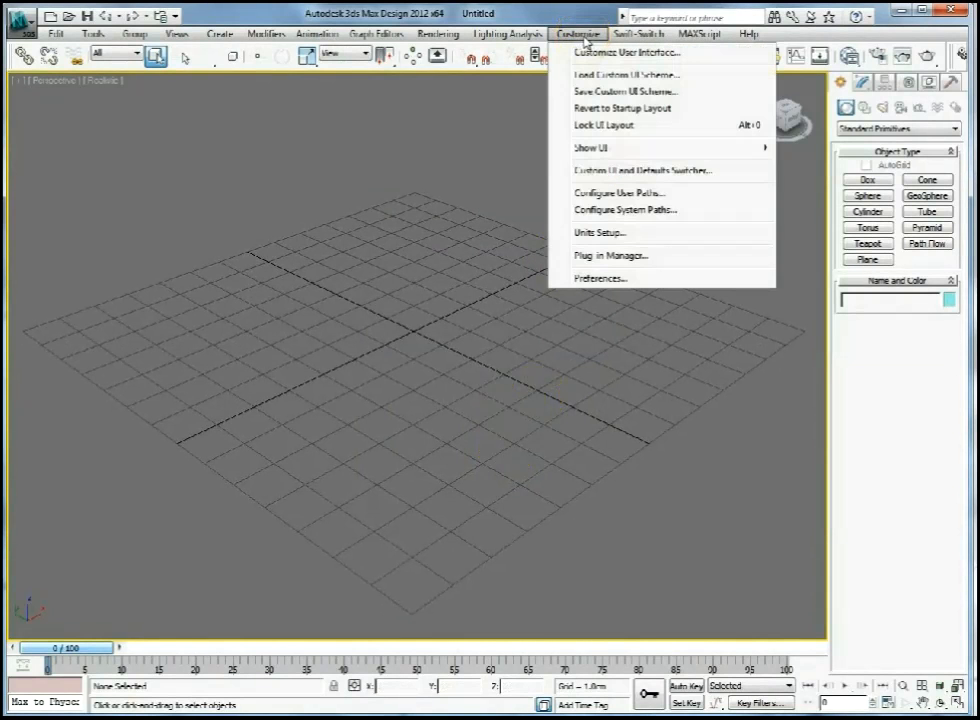
mouse_move(601, 164)
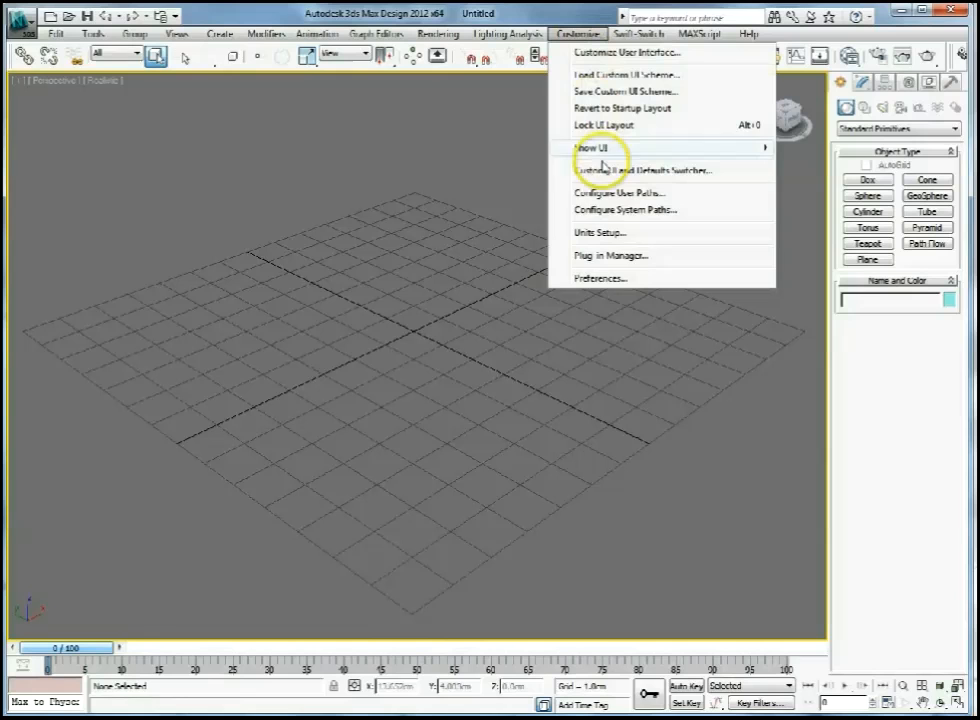
mouse_move(616, 237)
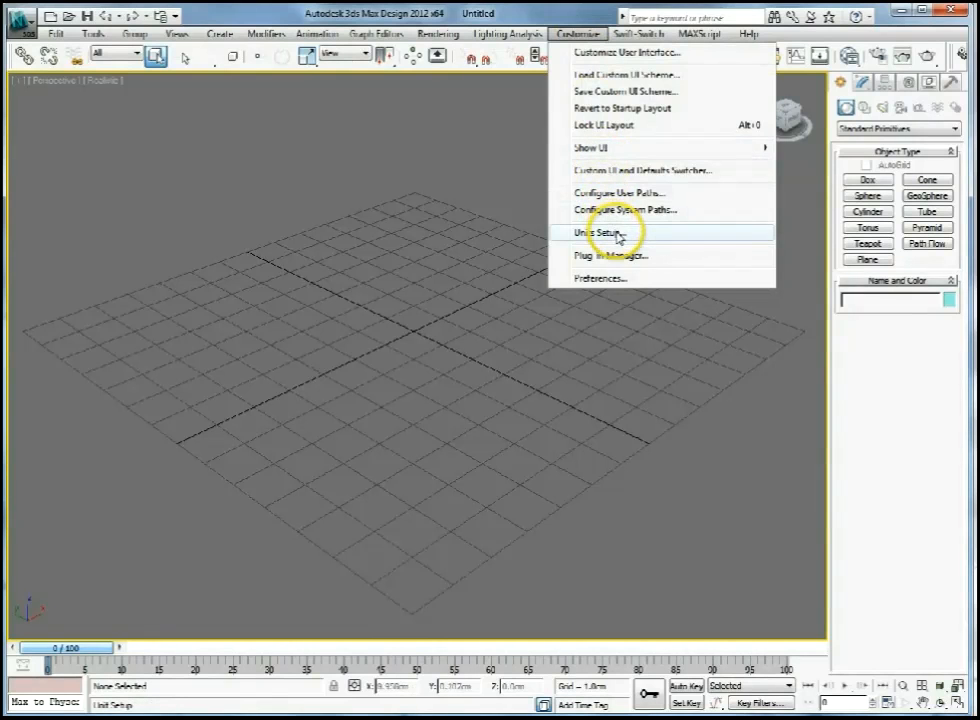
mouse_move(632, 281)
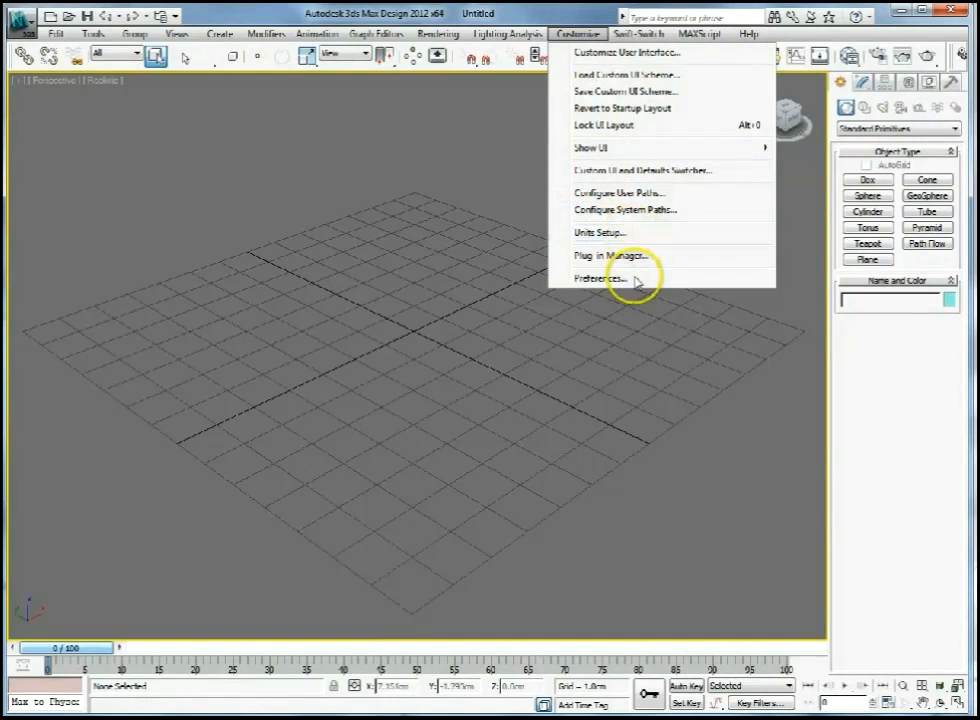
left_click(598, 278)
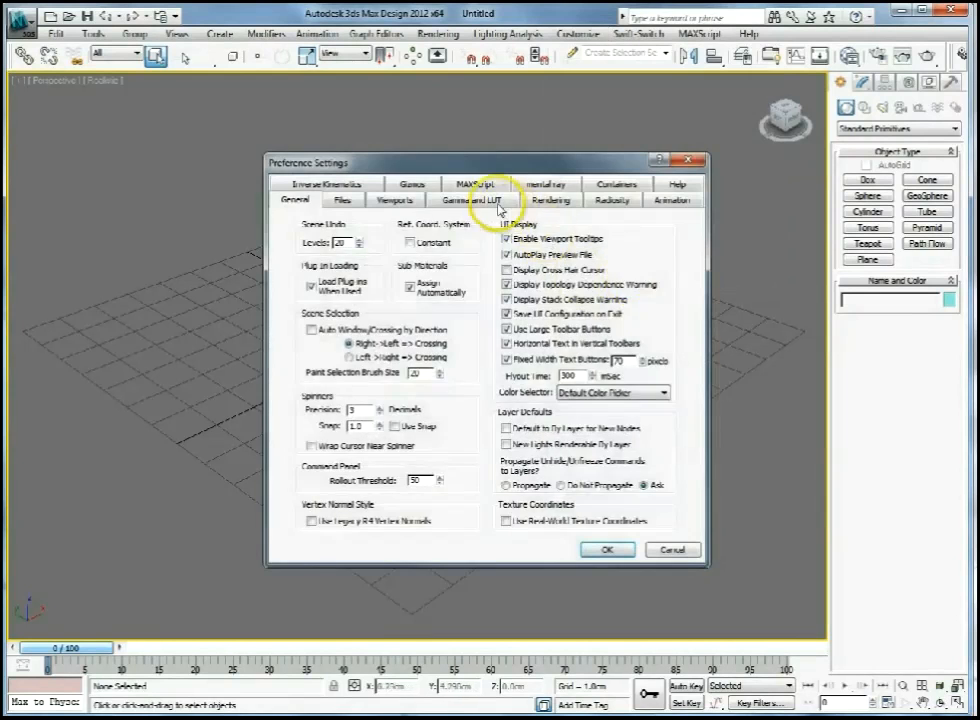
- Show the Gamma and LUT page of Preference Settings
left_click(471, 199)
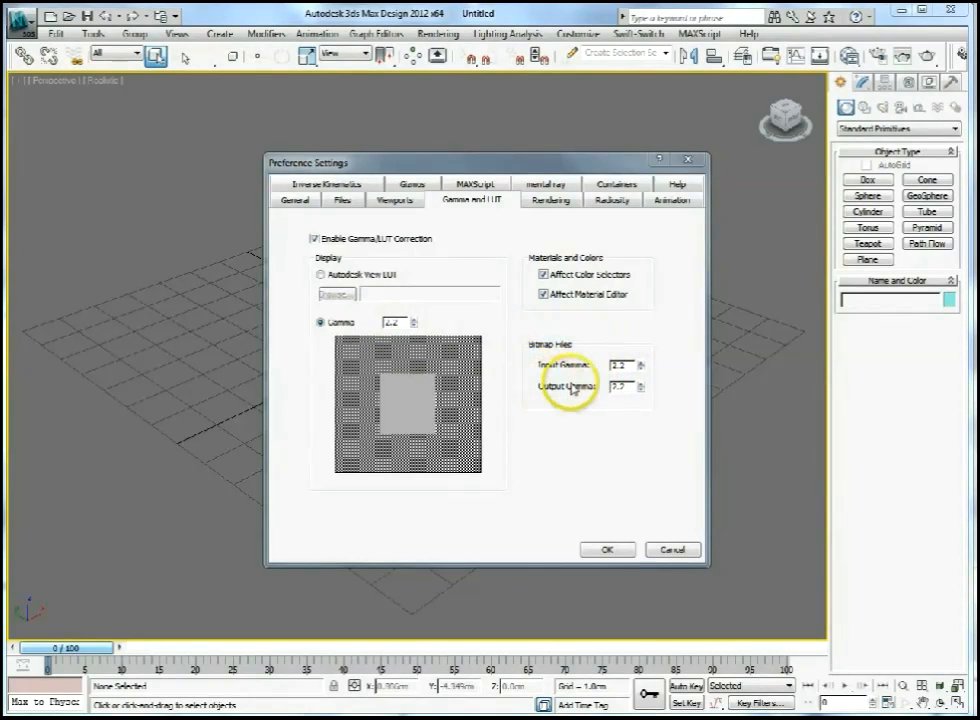
mouse_move(537, 368)
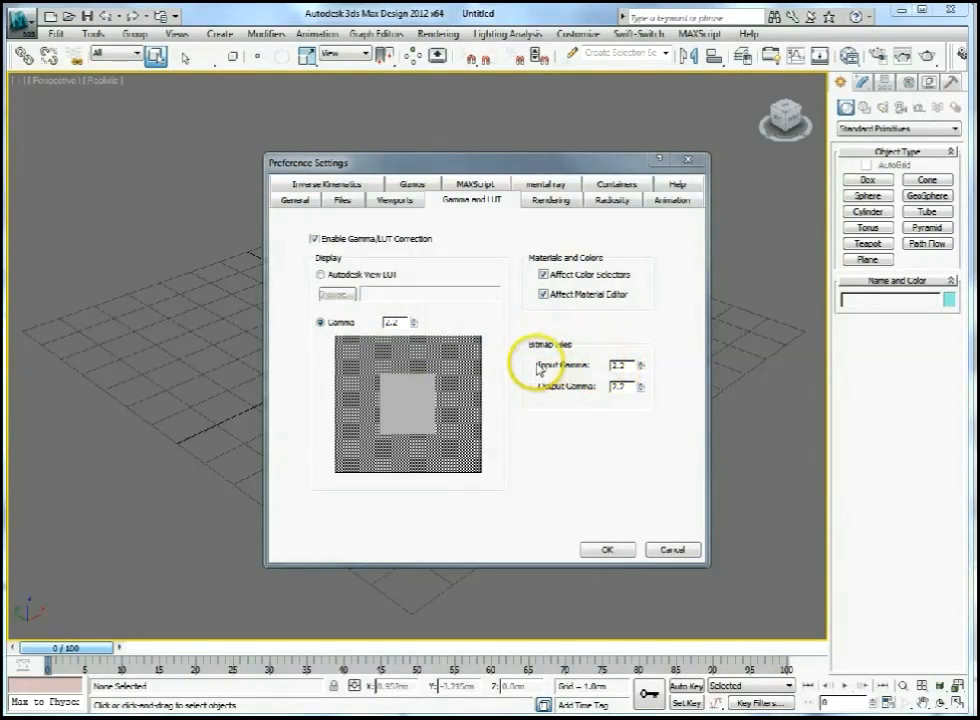